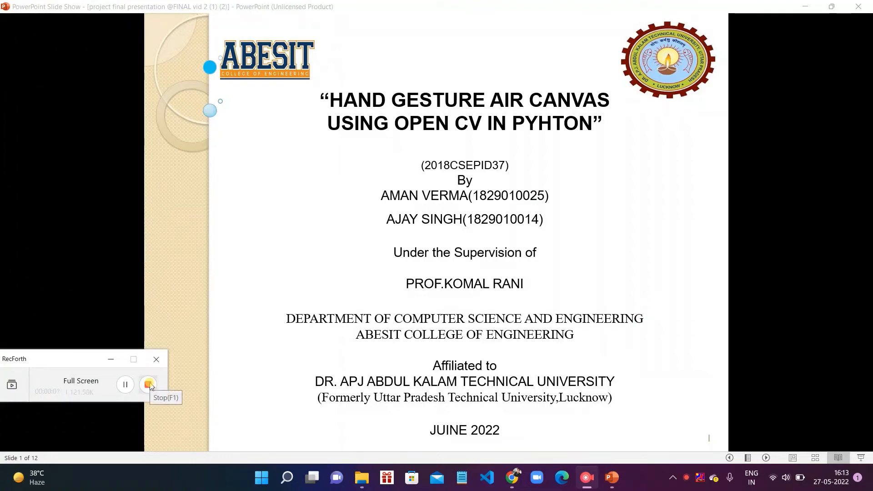
- Advance the slide show from the title slide to the Introduction slide
click(148, 385)
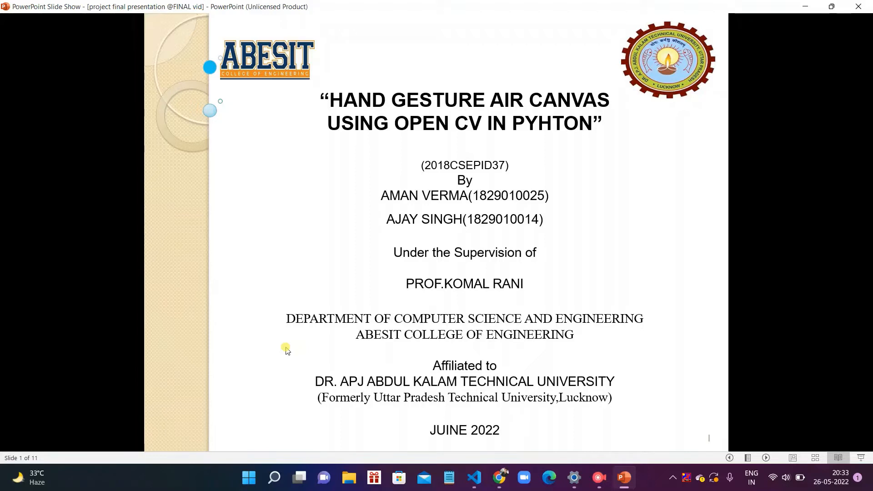
key(right)
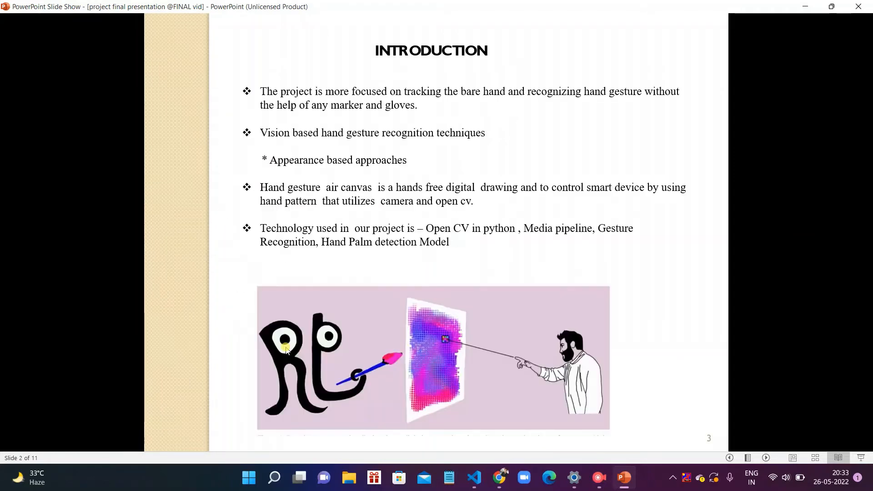
key(right)
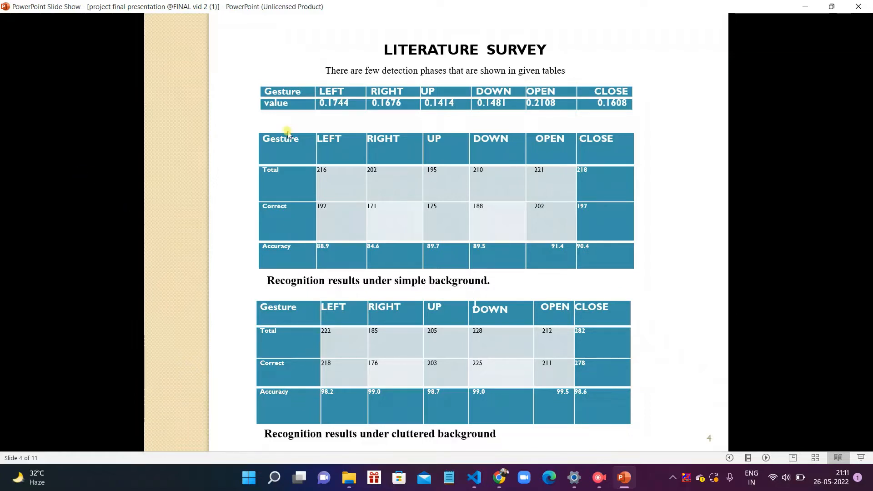
mouse_move(347, 124)
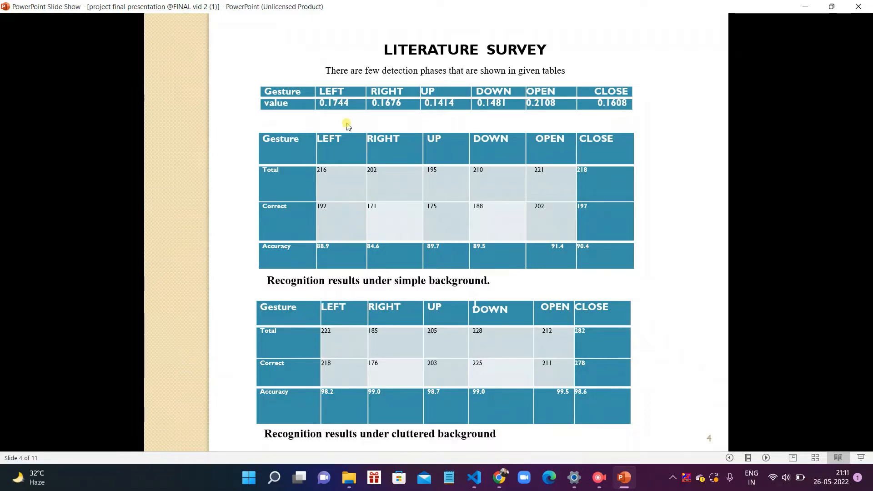
mouse_move(416, 110)
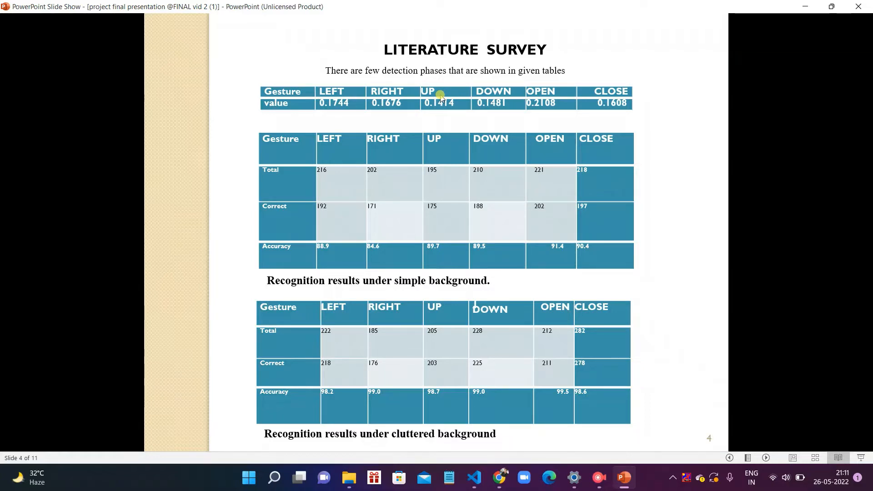
mouse_move(498, 110)
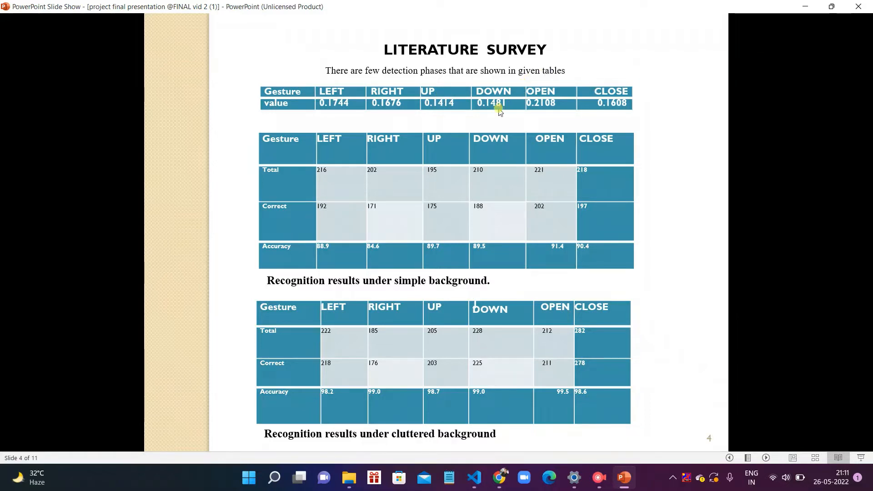
mouse_move(495, 115)
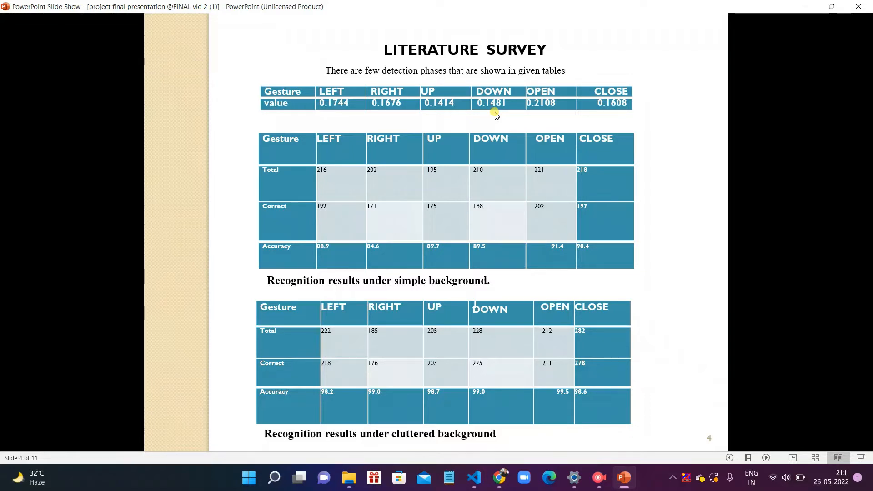
mouse_move(268, 123)
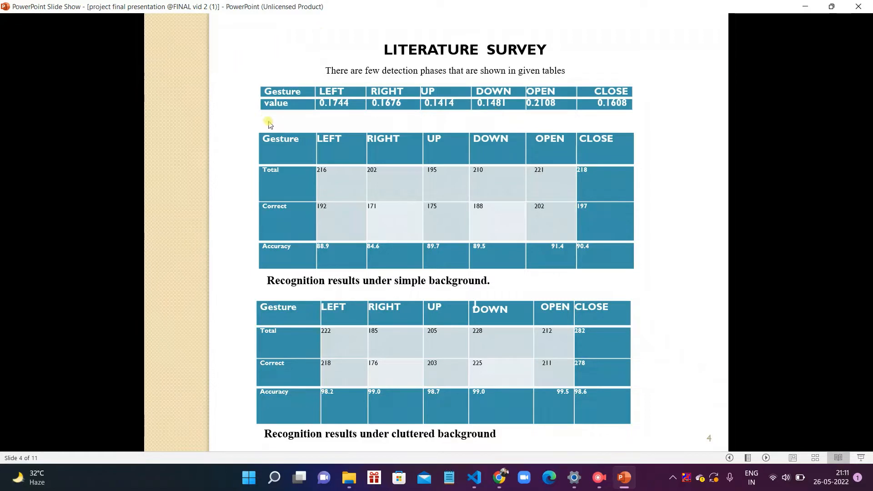
mouse_move(280, 145)
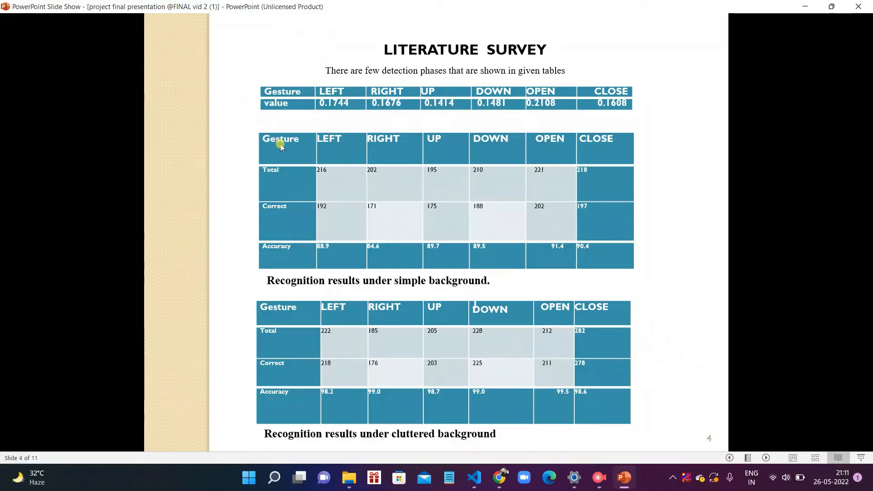
mouse_move(345, 264)
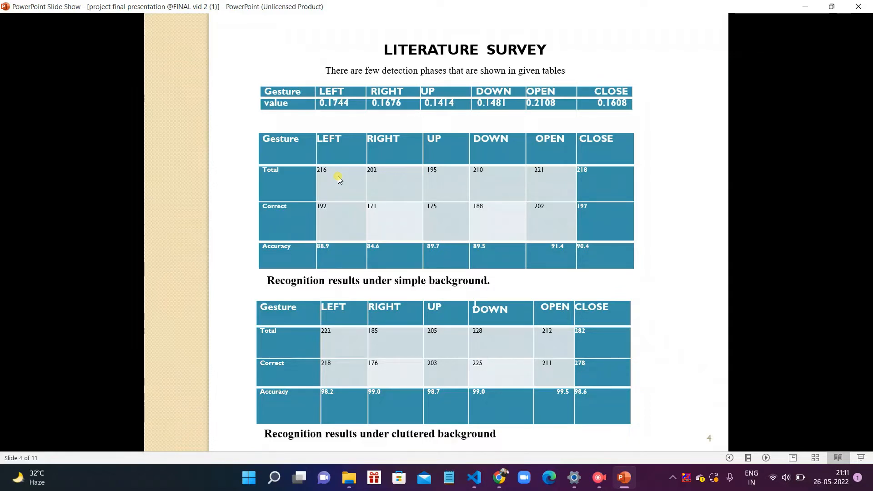
mouse_move(344, 241)
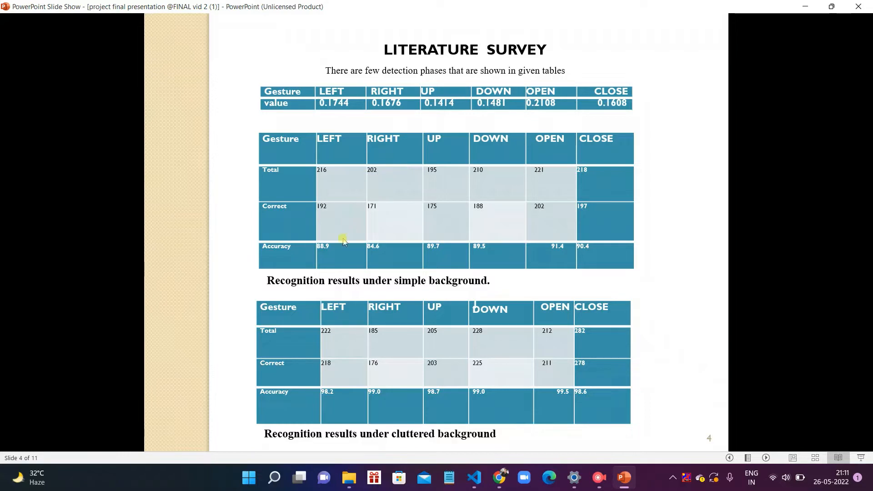
mouse_move(395, 183)
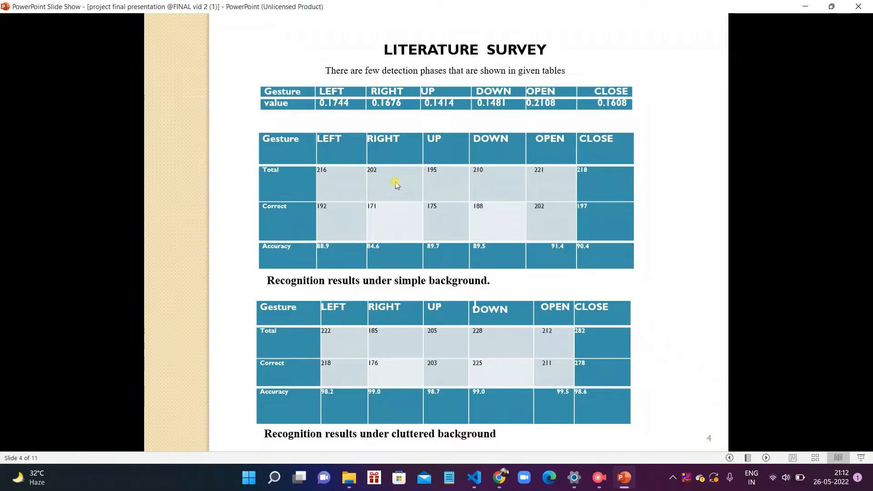
mouse_move(323, 192)
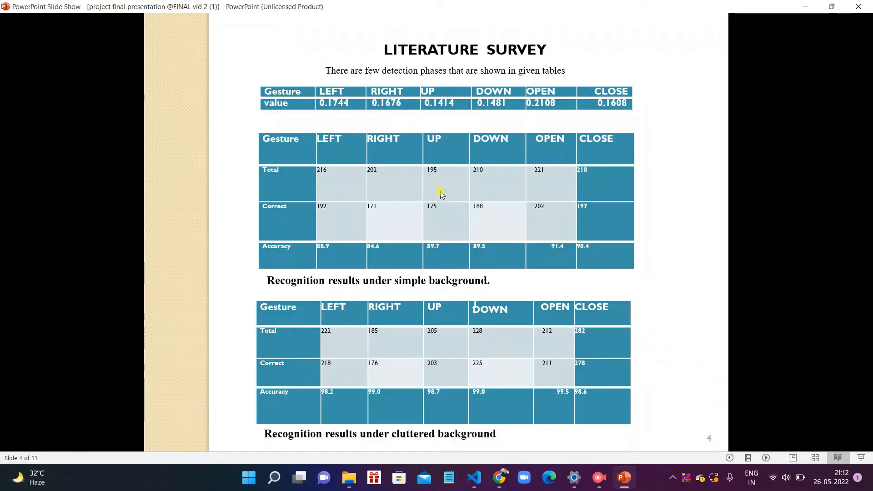
mouse_move(439, 232)
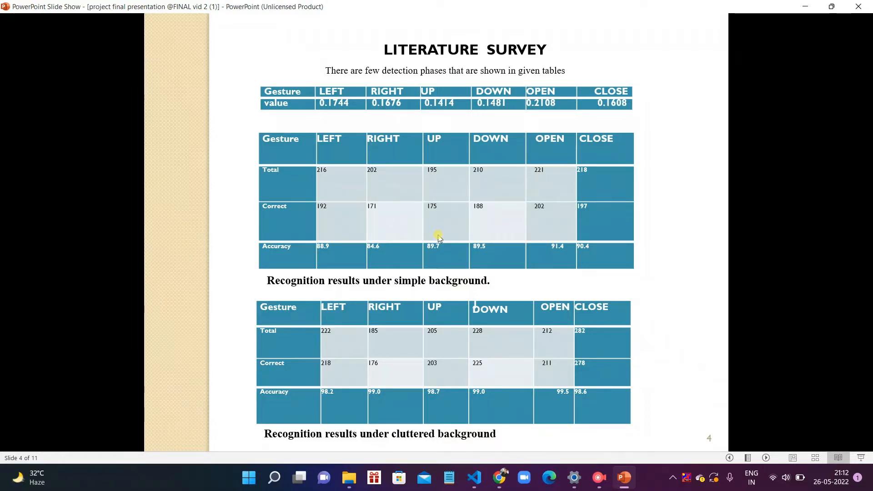
mouse_move(443, 17)
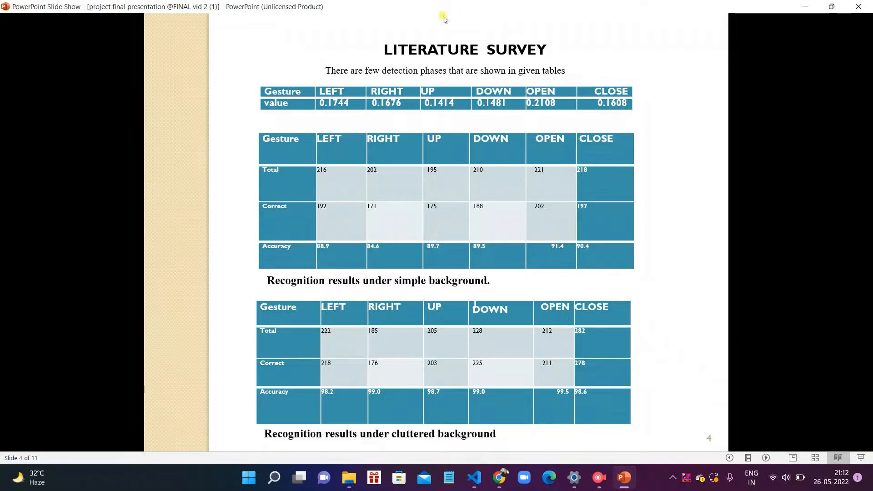
mouse_move(500, 239)
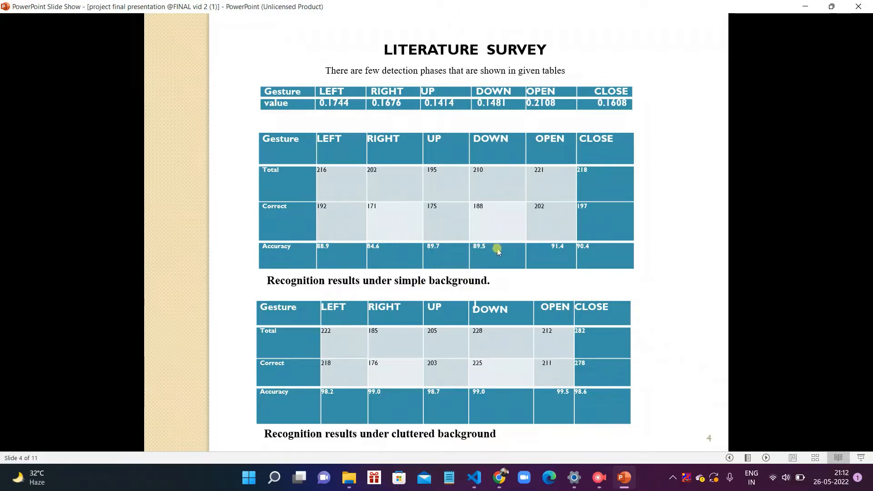
mouse_move(500, 192)
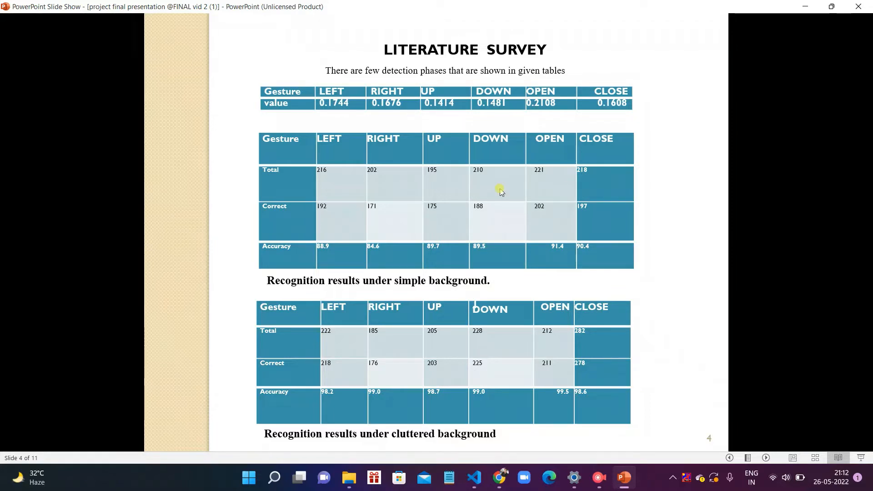
mouse_move(504, 189)
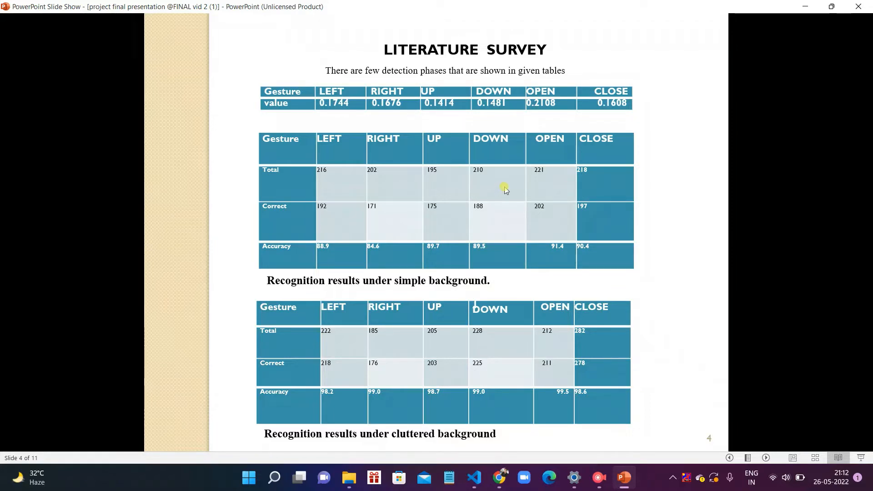
mouse_move(551, 200)
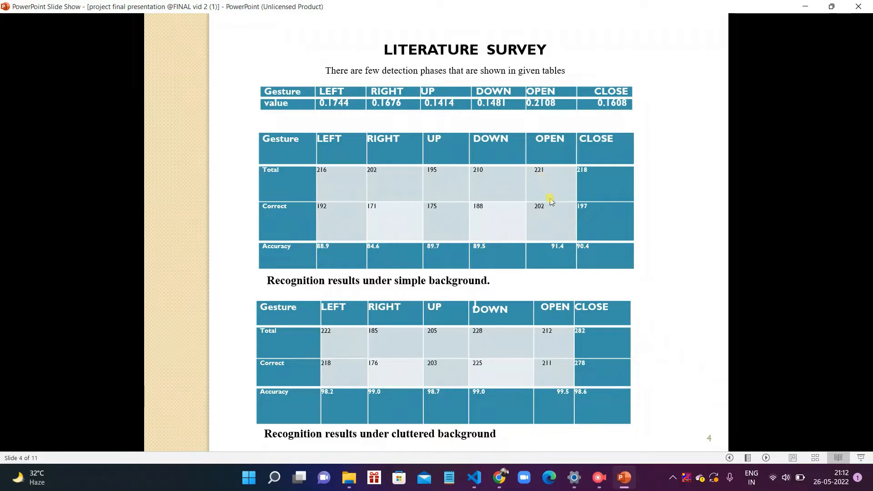
mouse_move(544, 217)
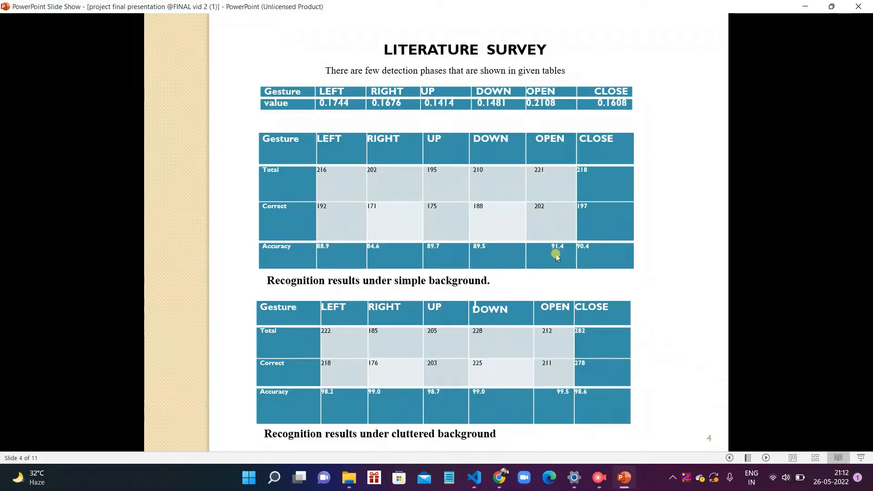
mouse_move(582, 199)
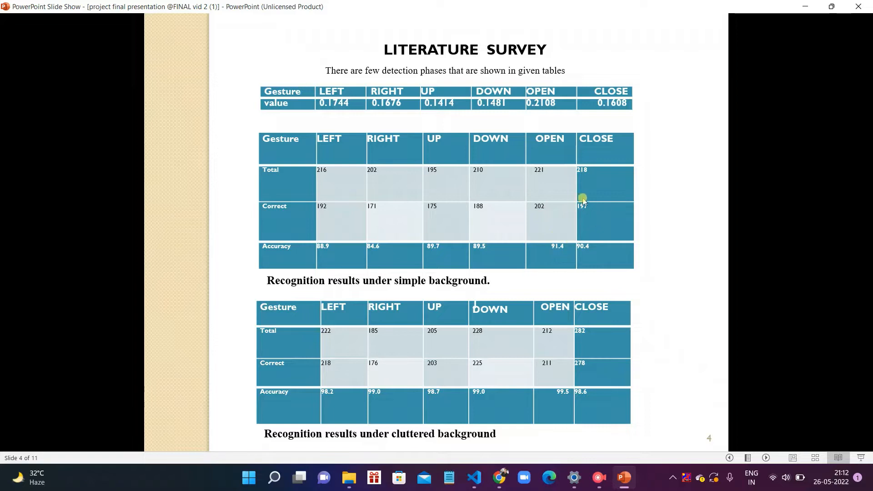
mouse_move(591, 179)
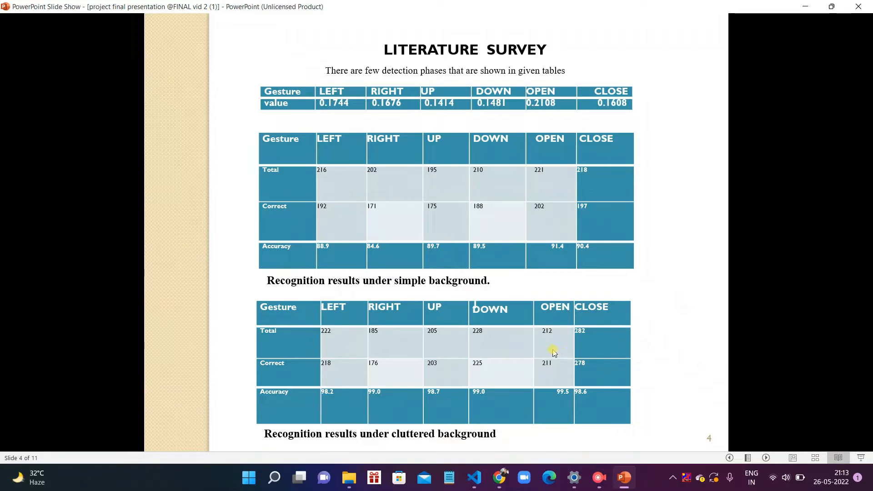
mouse_move(558, 342)
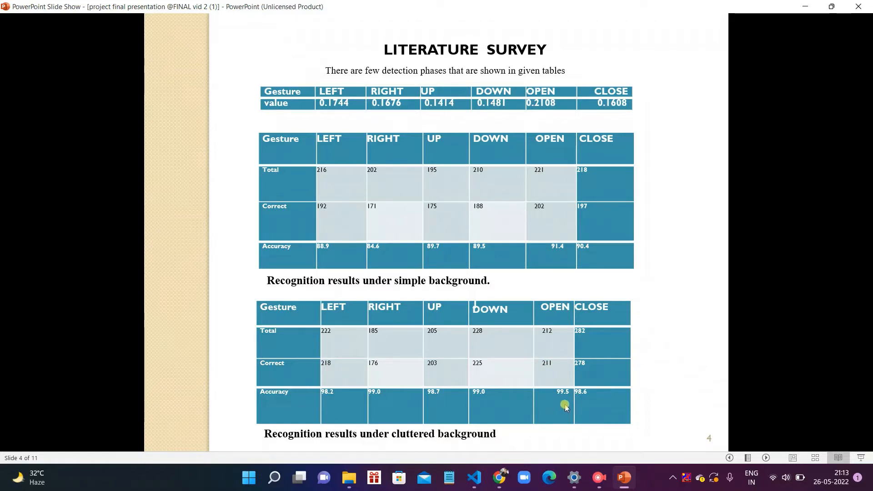
mouse_move(428, 401)
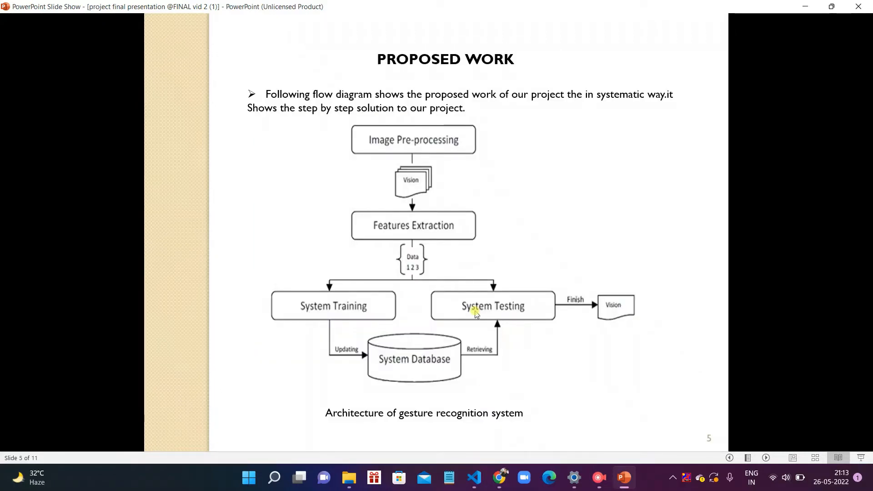
mouse_move(383, 304)
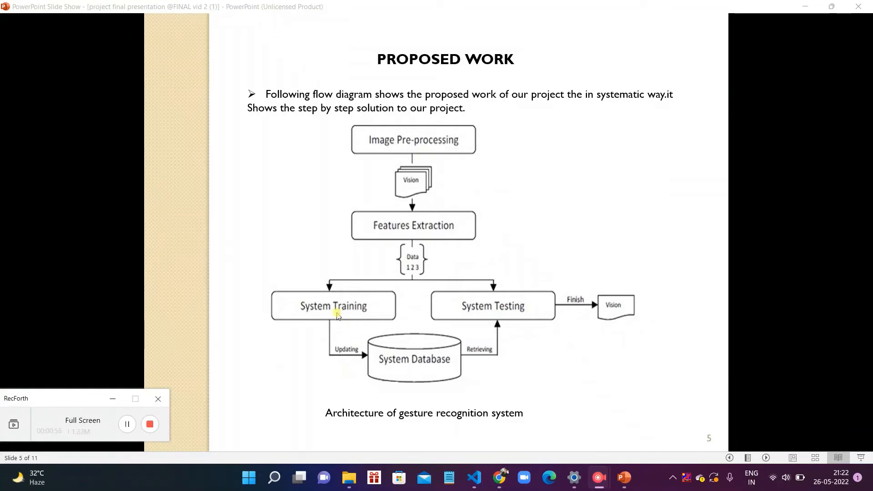
mouse_move(415, 363)
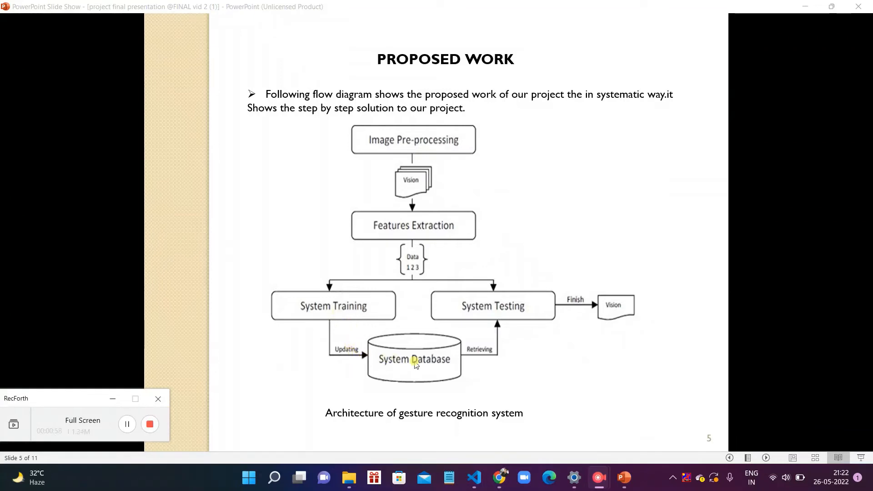
mouse_move(489, 357)
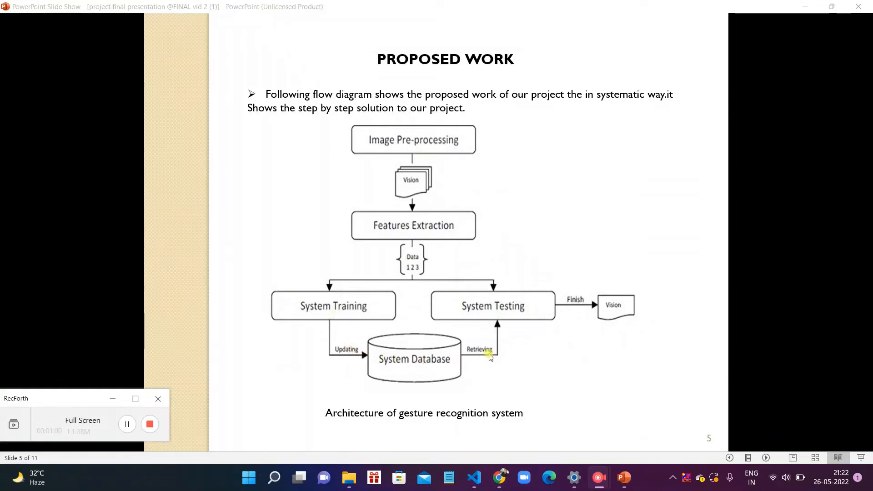
mouse_move(508, 307)
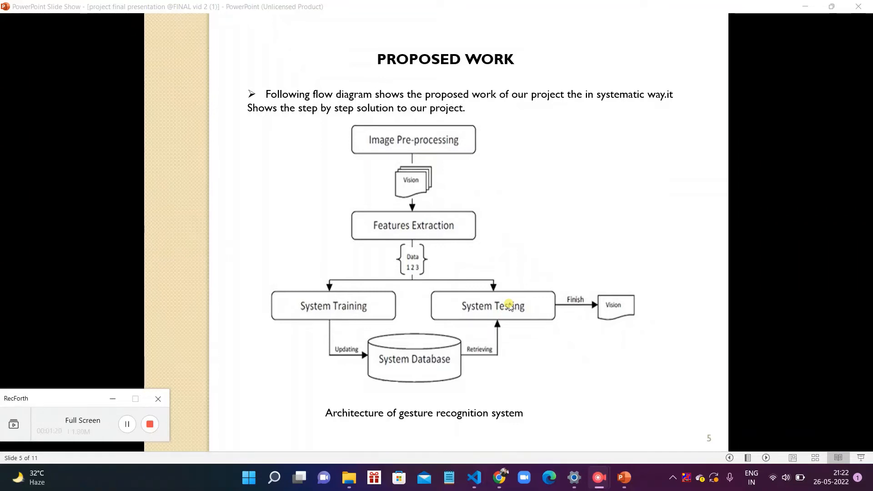
mouse_move(579, 283)
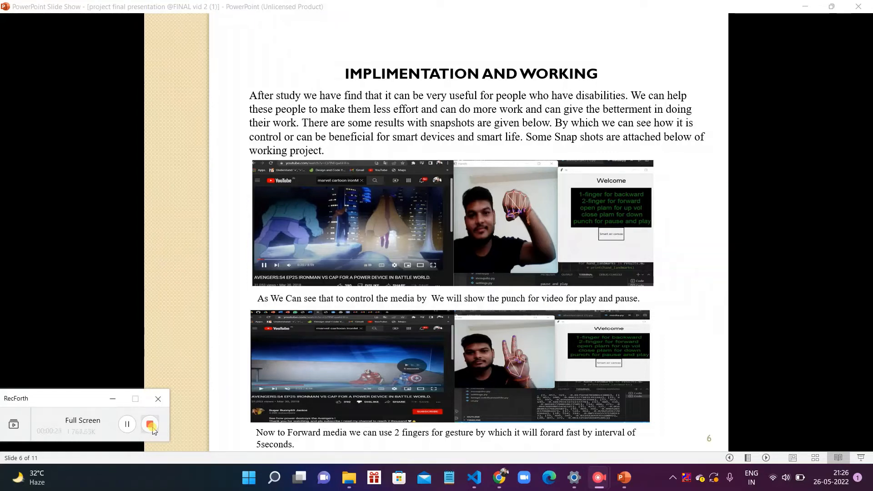
- Advance the slide show to slide 8 on open-palm volume control and the air canvas
click(151, 425)
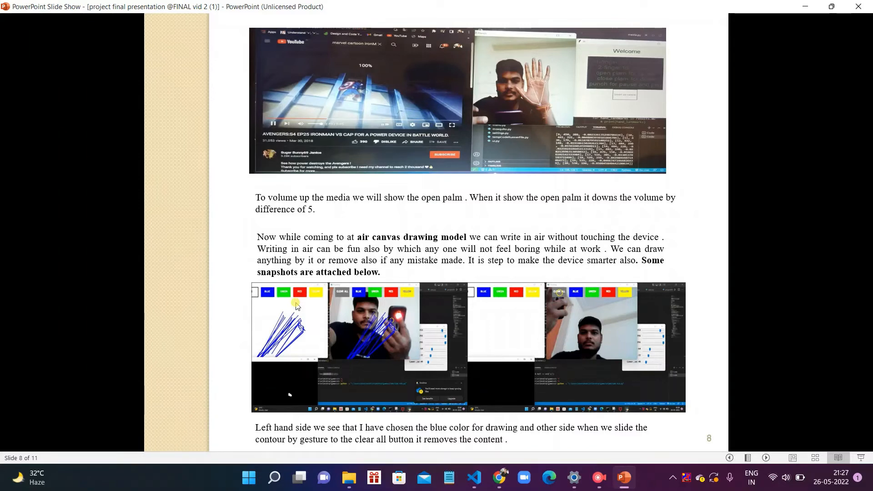
mouse_move(496, 303)
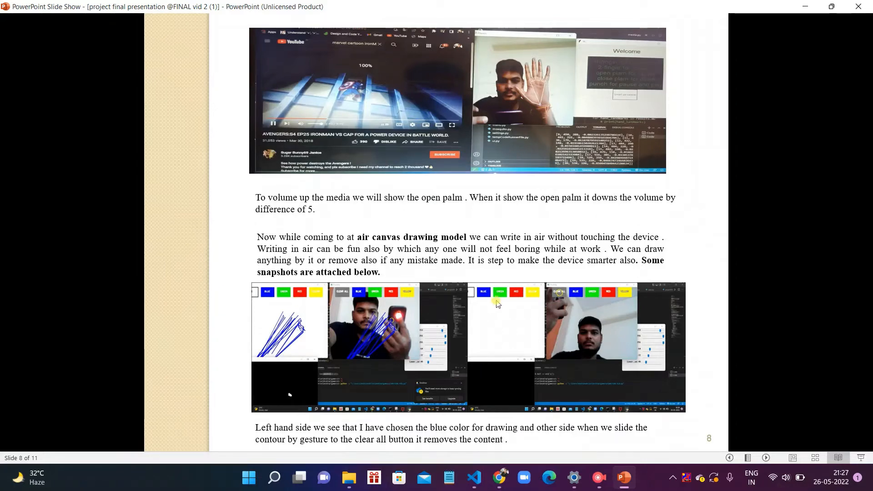
mouse_move(456, 244)
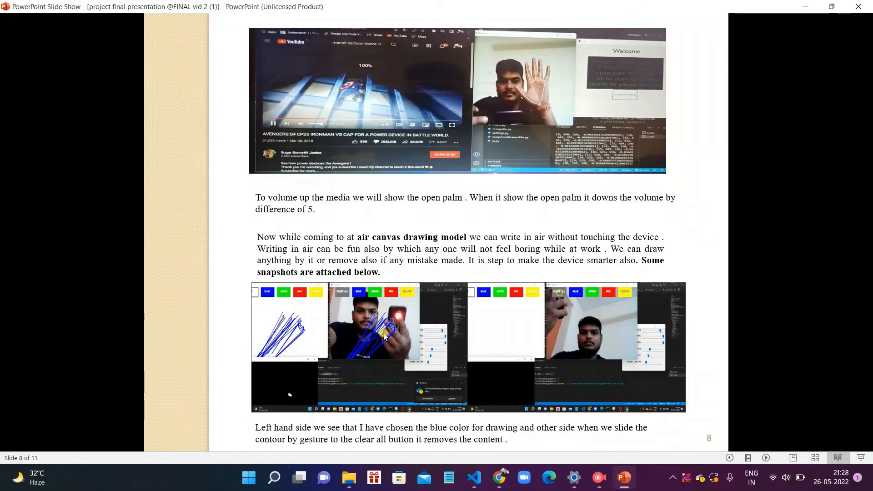
mouse_move(517, 313)
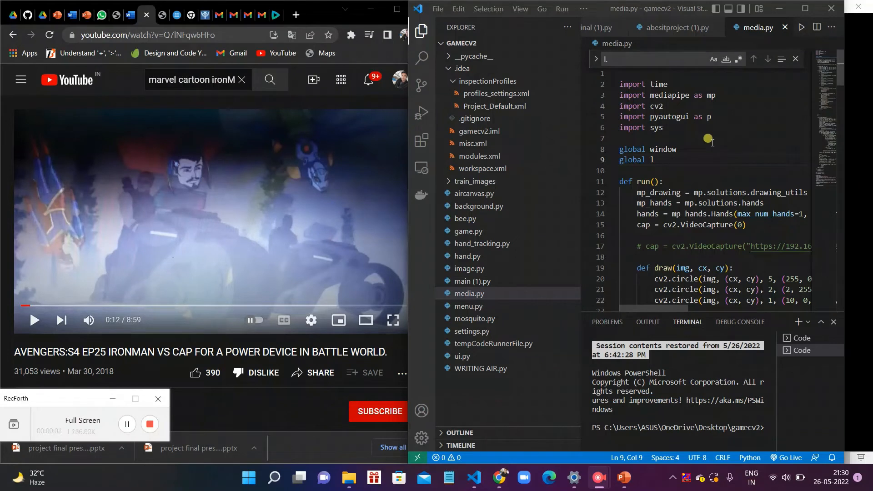
scroll(down, 3)
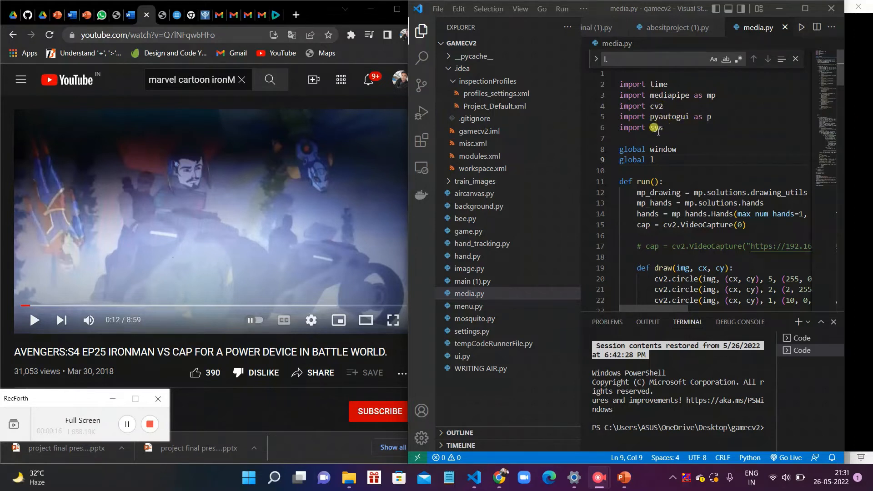
mouse_move(681, 137)
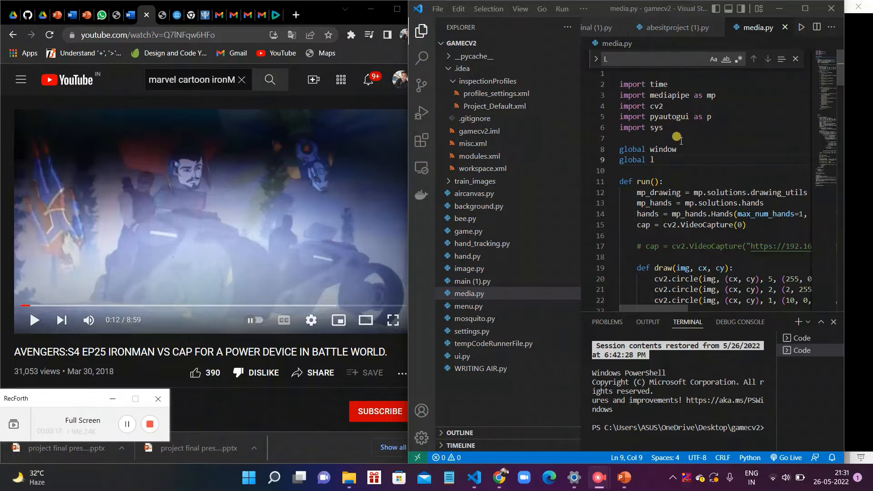
scroll(down, 3)
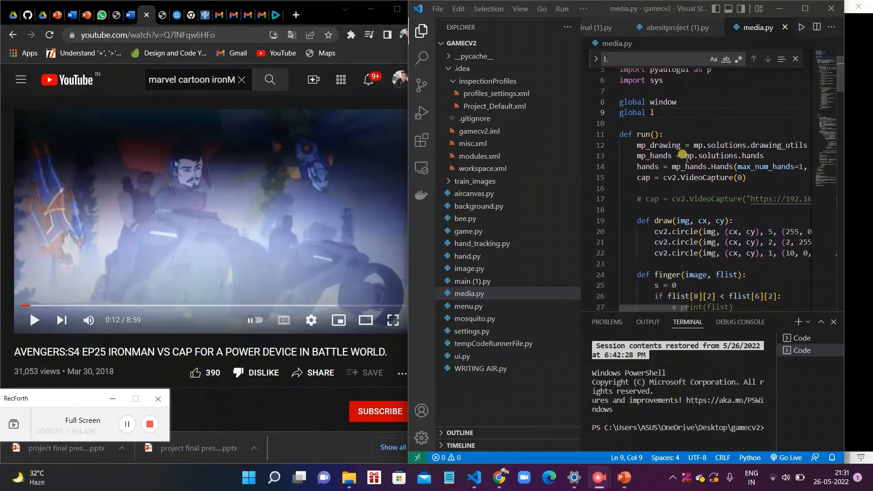
scroll(down, 3)
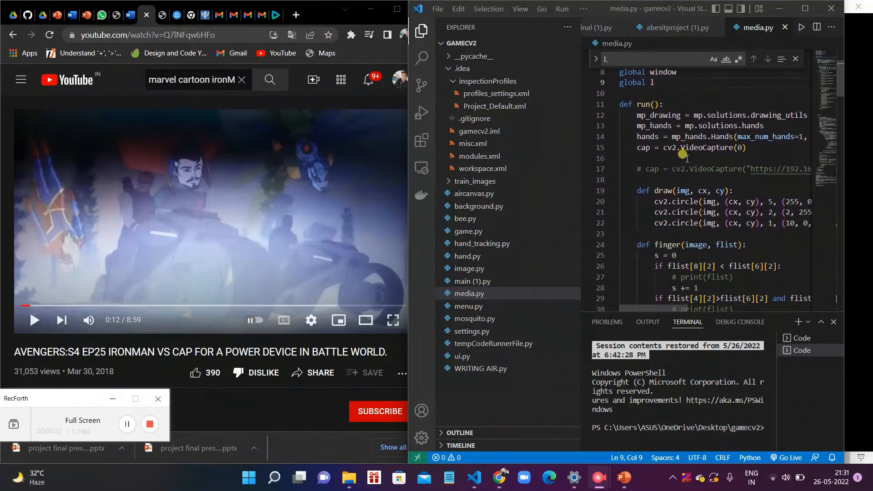
scroll(down, 3)
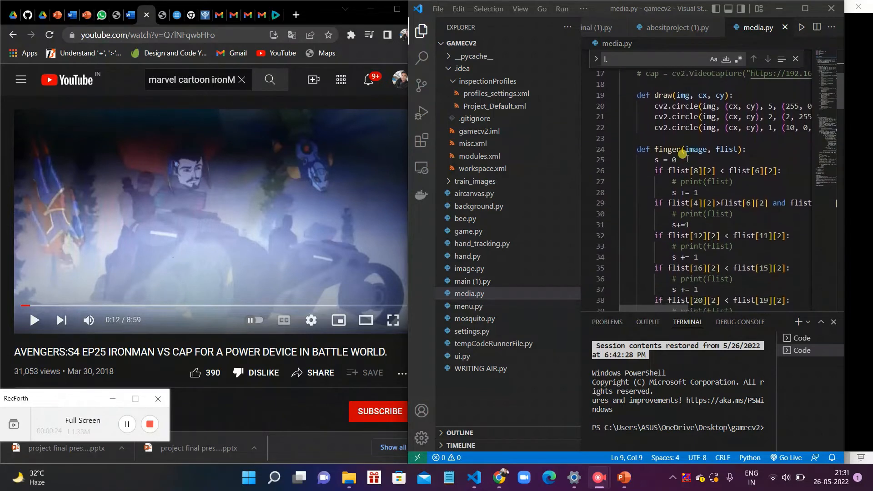
mouse_move(654, 150)
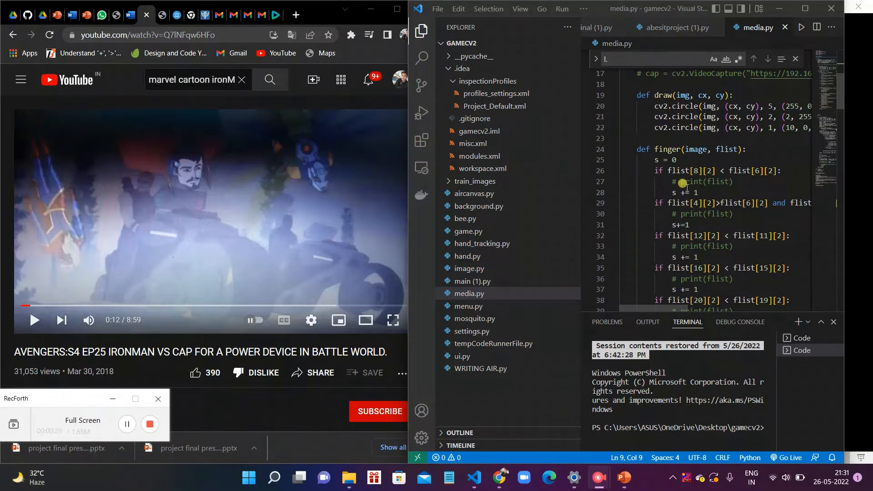
scroll(down, 3)
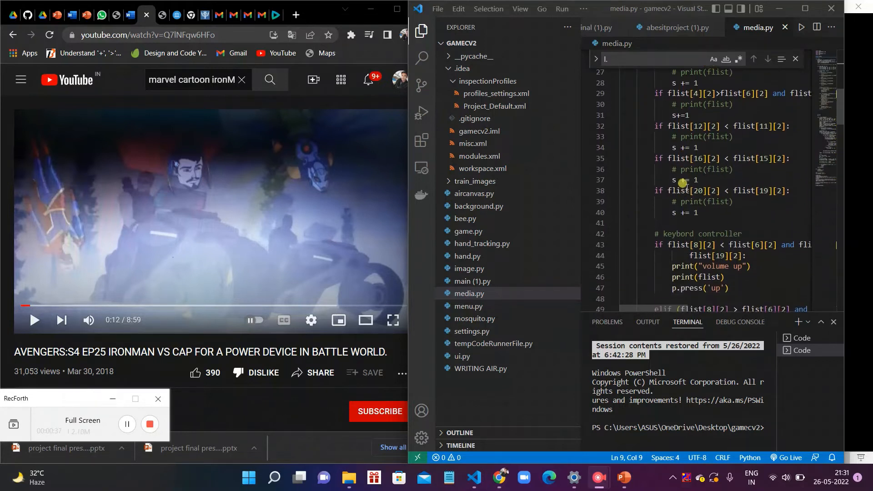
scroll(down, 3)
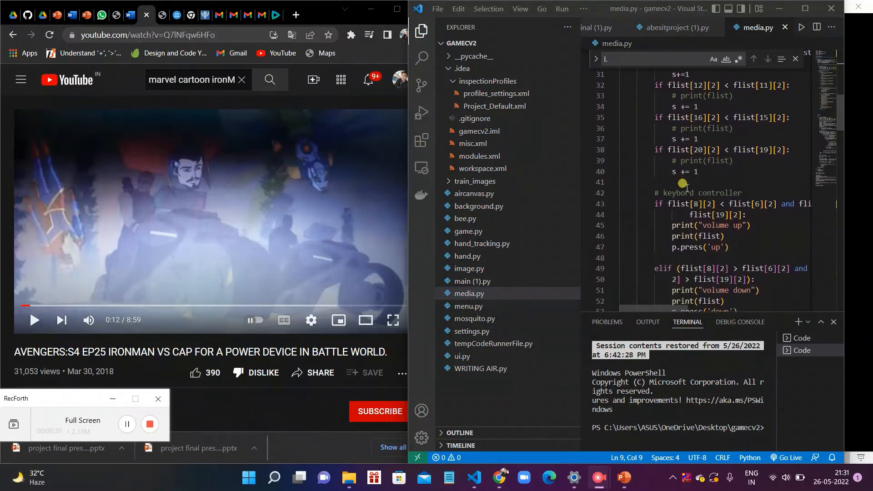
scroll(down, 3)
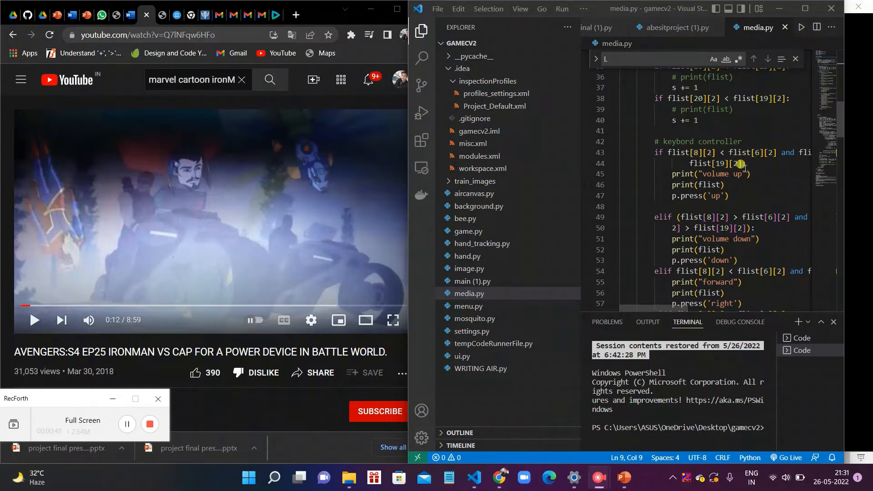
scroll(down, 3)
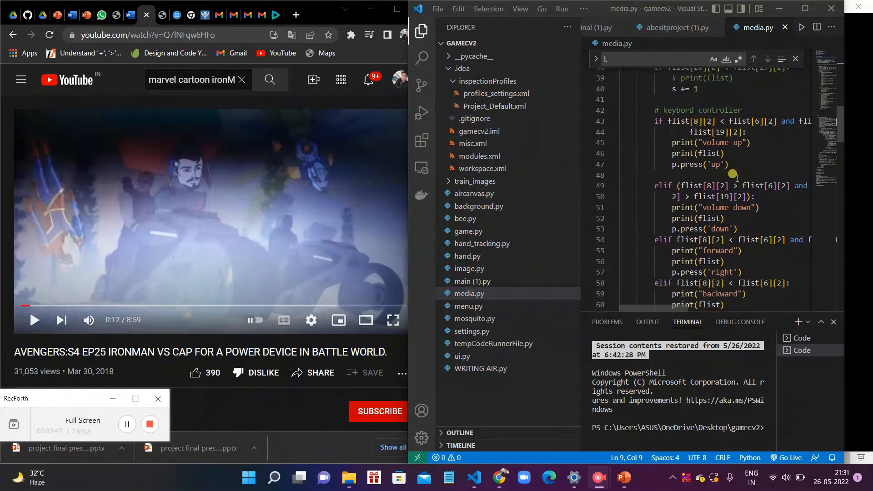
scroll(down, 3)
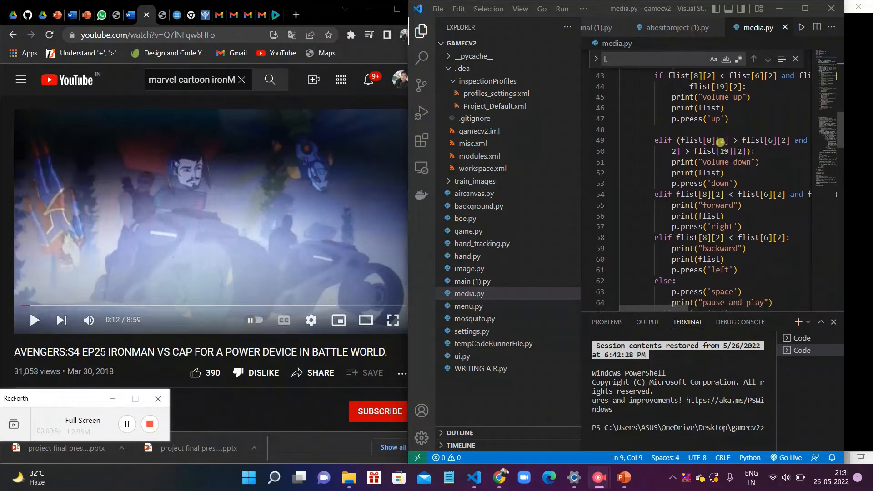
mouse_move(713, 205)
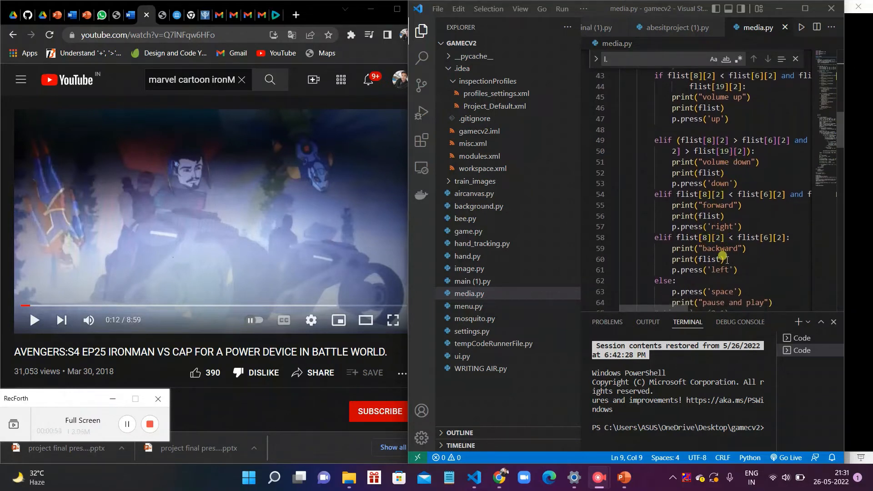
scroll(down, 3)
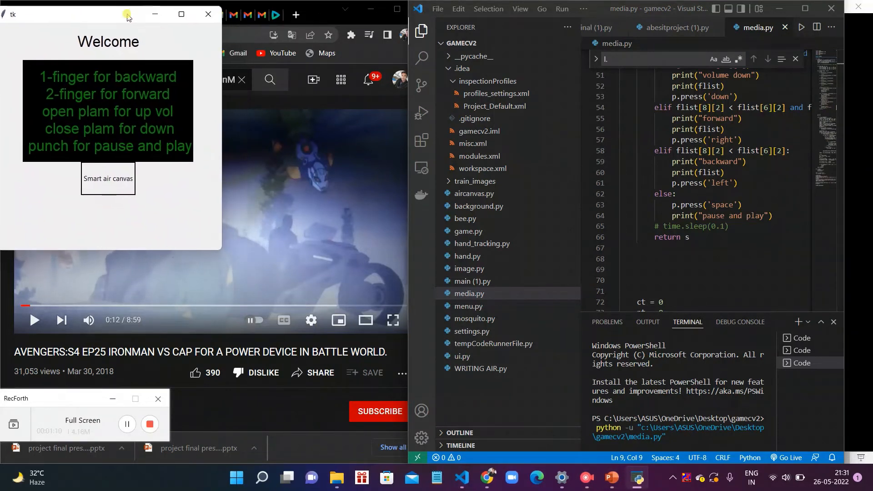
mouse_move(105, 126)
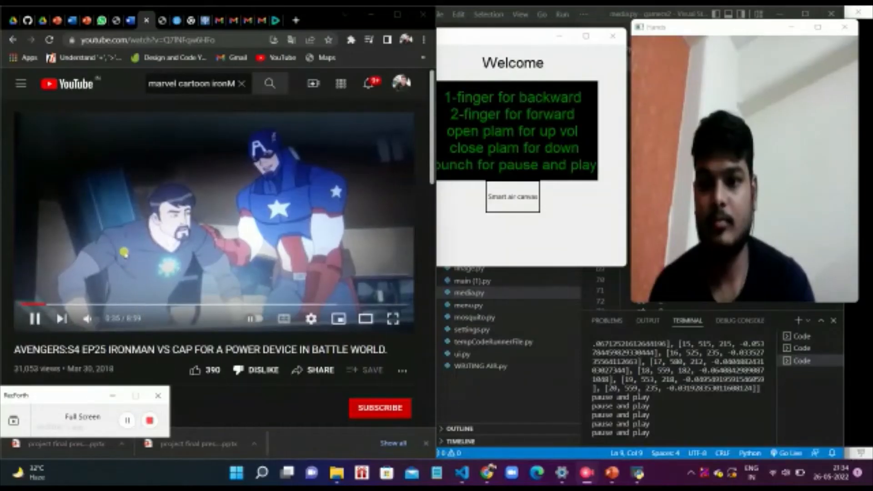
- Play and pause the Avengers Iron Man vs Cap video while the gesture controller runs alongside
click(33, 319)
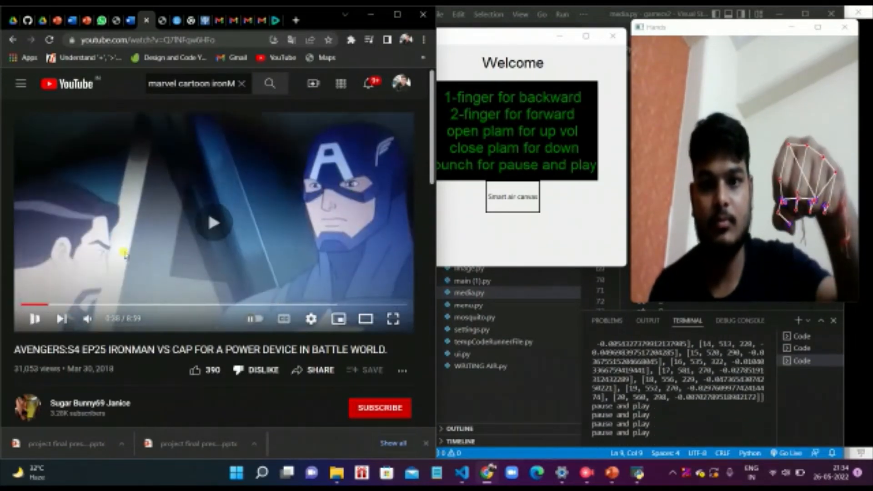
click(34, 319)
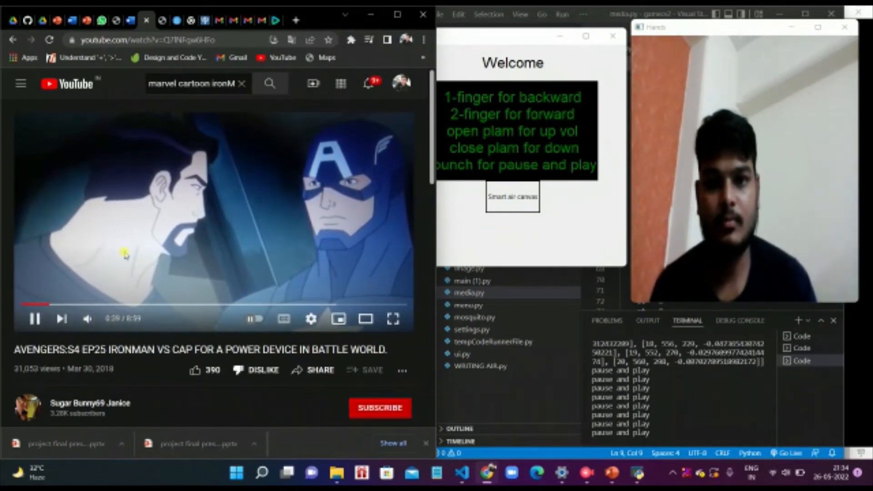
click(33, 319)
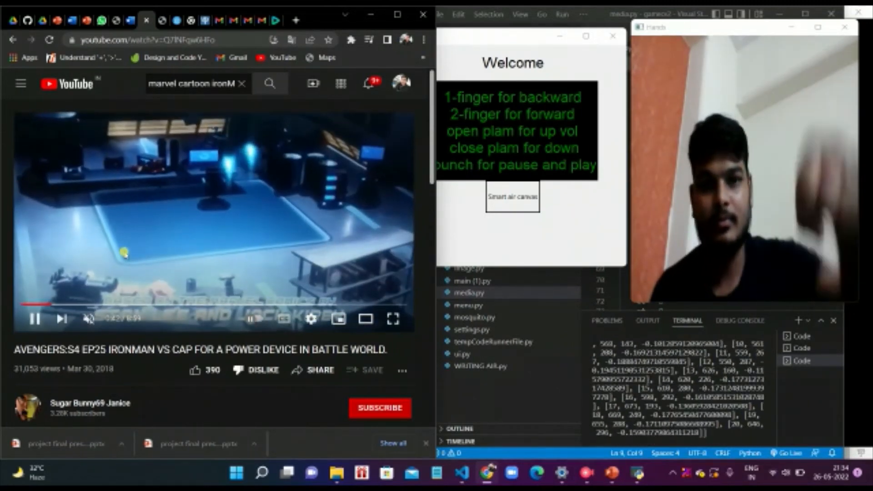
click(33, 319)
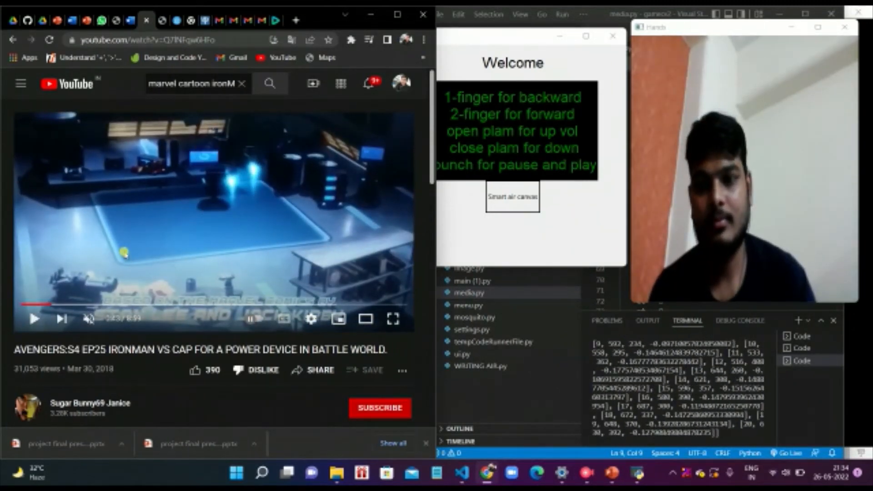
click(33, 319)
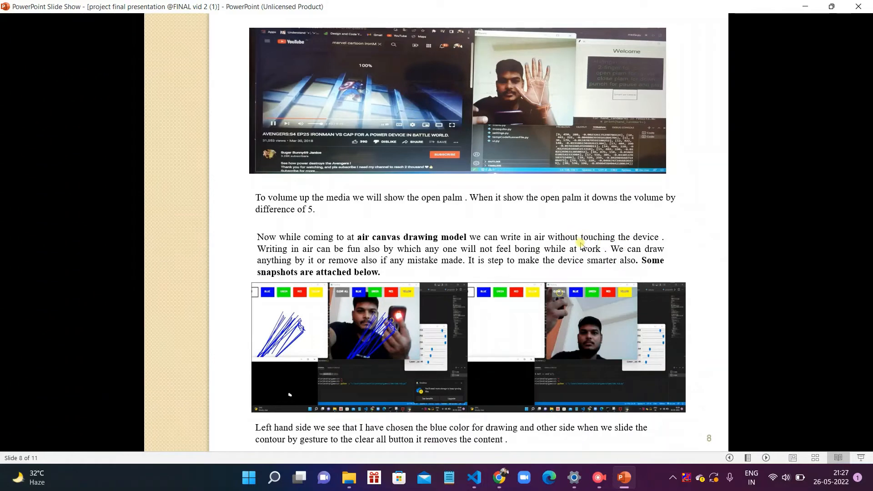
mouse_move(407, 252)
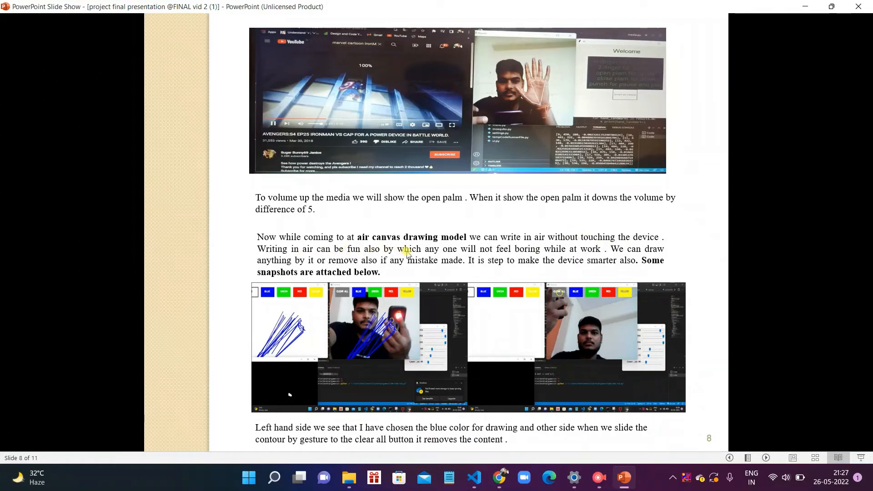
mouse_move(462, 256)
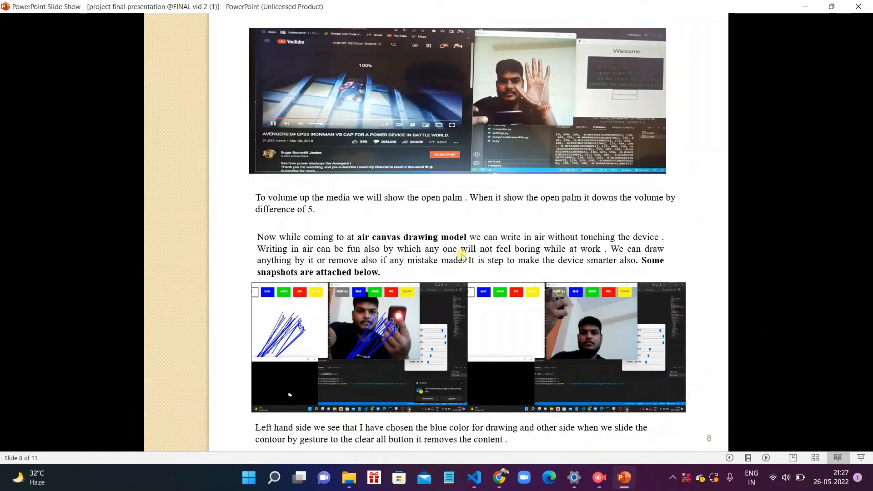
- Present slide 8 on the volume gesture and air canvas snapshots, then switch to aircanvas.py in VS Code
click(598, 478)
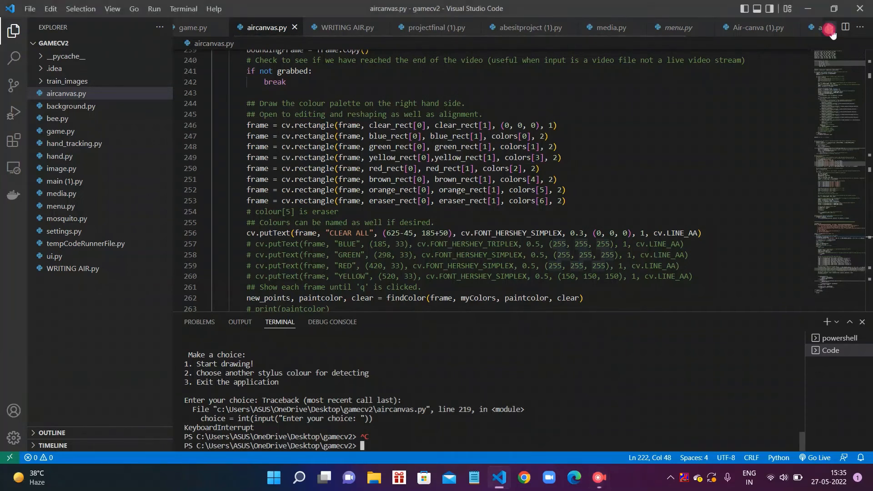
- Run aircanvas.py and enter choice 1 to start drawing with the tracked pen
click(830, 28)
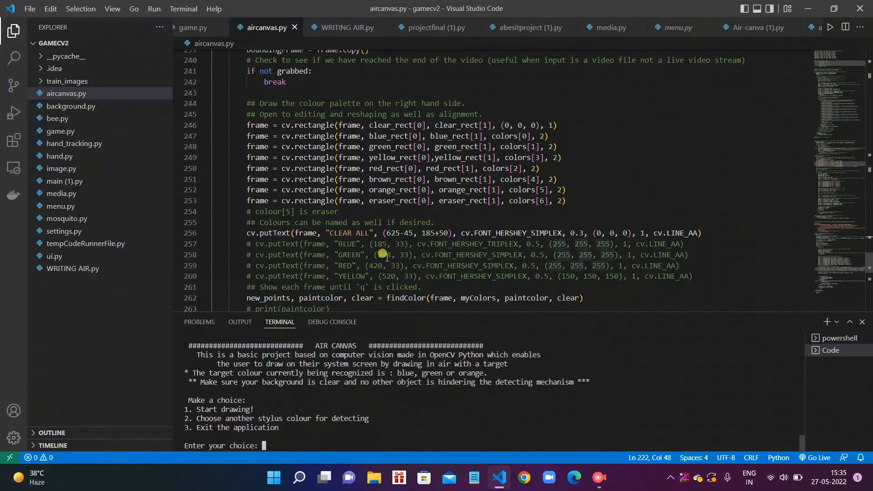
text(1)
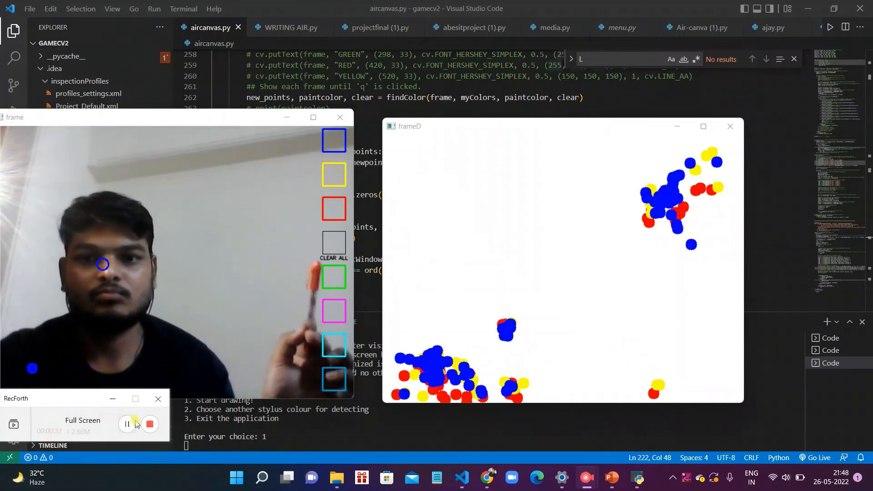
mouse_move(128, 424)
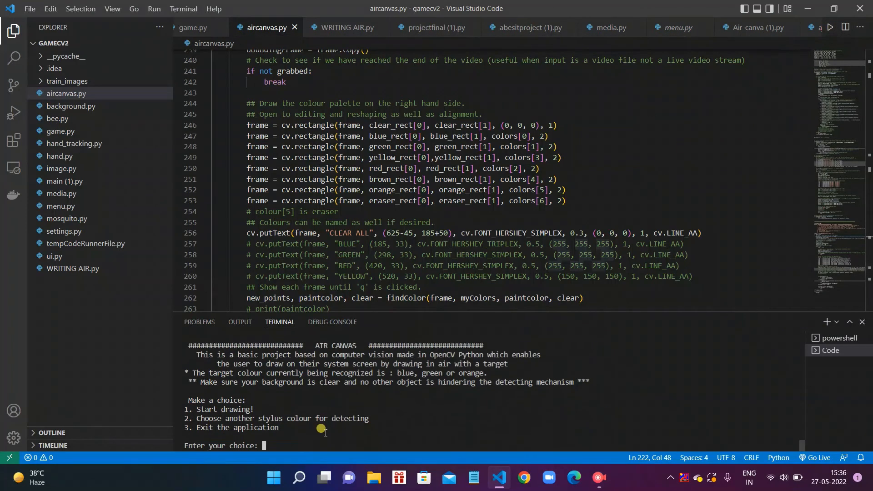
- Enter choice 2 in the aircanvas.py menu to bring up the HSV TrackBars window
text(2)
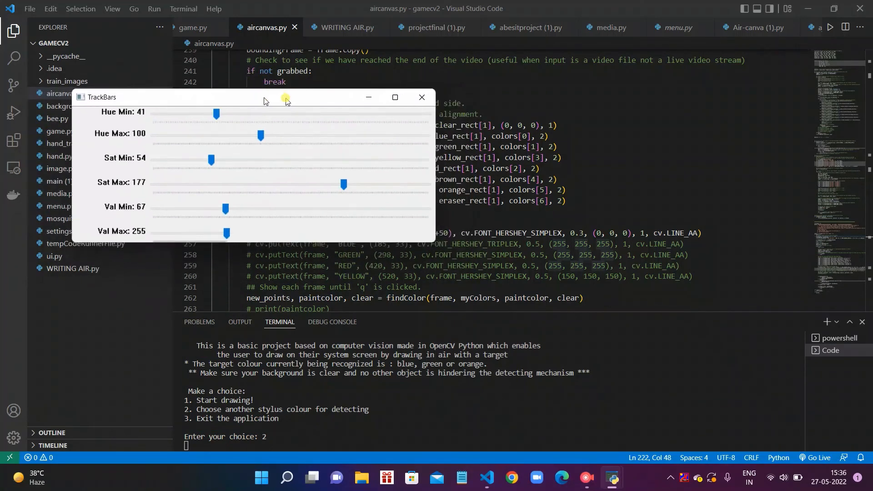
- Move the TrackBars window aside and stop the running script with Ctrl+C
drag(264, 97, 283, 111)
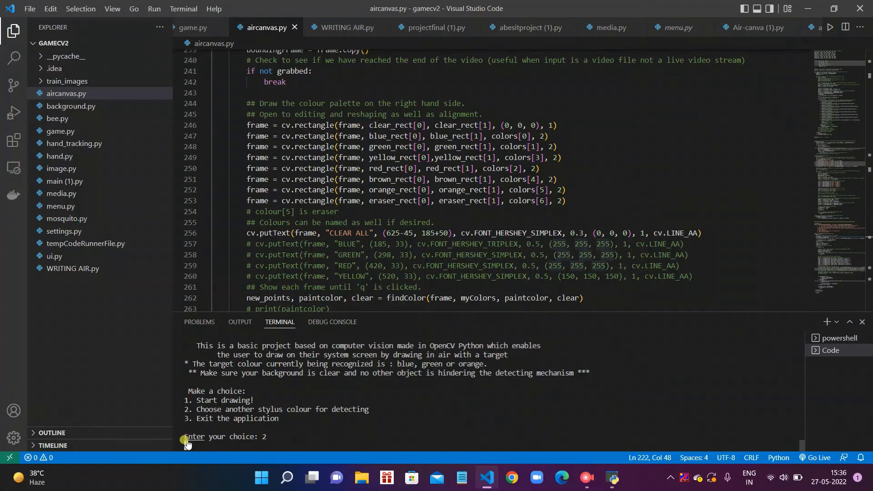
key(ctrl+c)
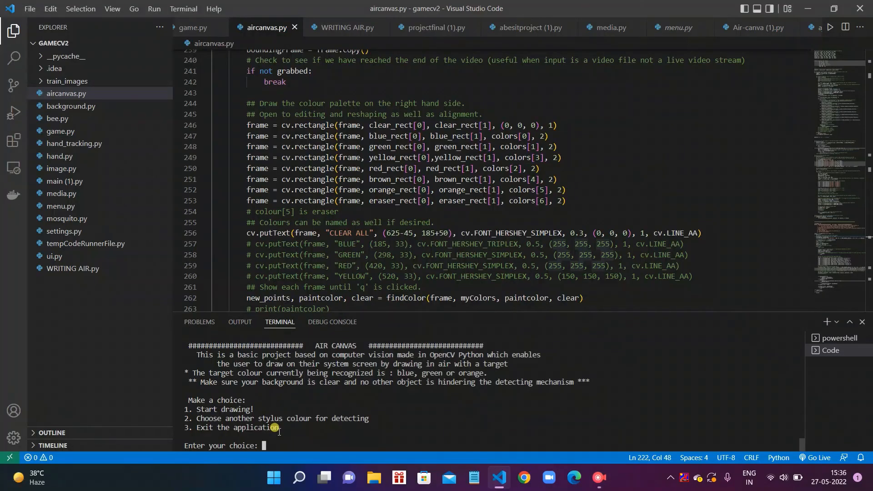
- Enter choice 3 in the aircanvas.py menu to exit the application
text(3)
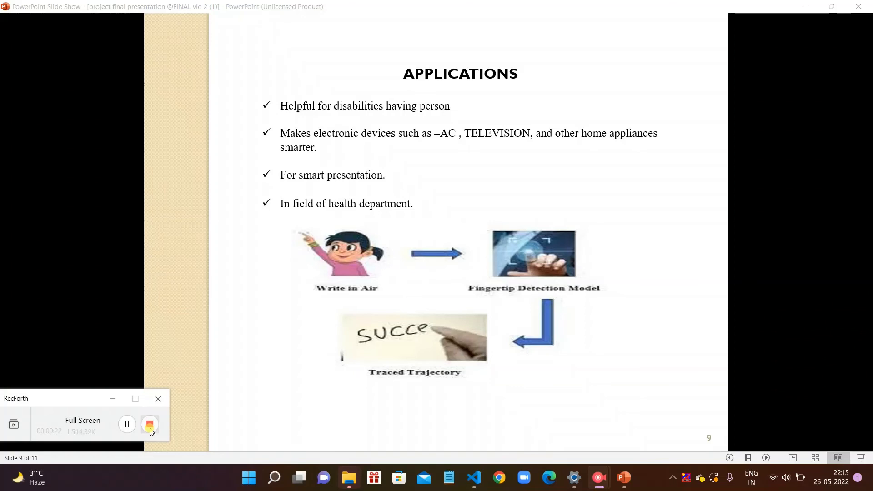
- Show slide 9, Applications, listing uses of the air-writing system
click(150, 425)
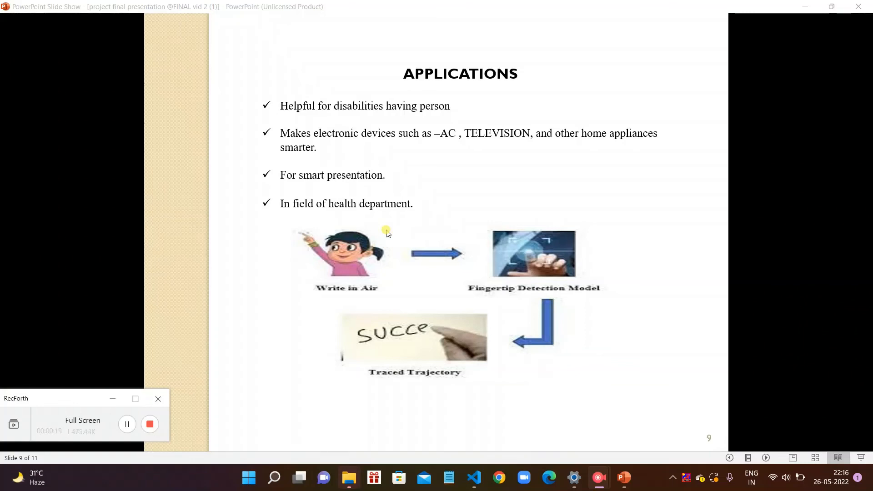
mouse_move(348, 217)
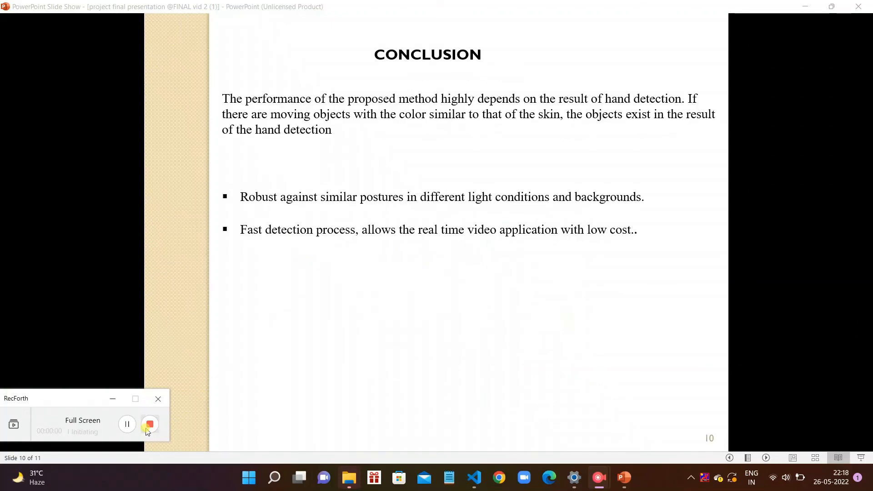
mouse_move(150, 425)
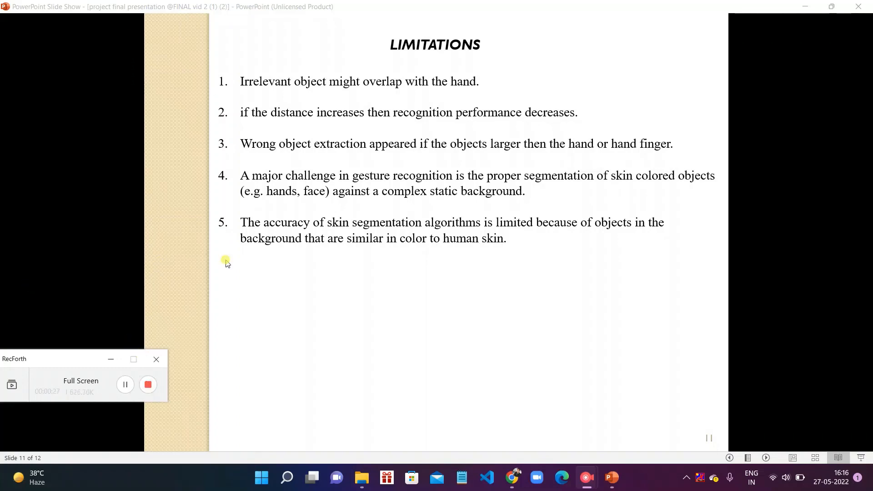
mouse_move(388, 233)
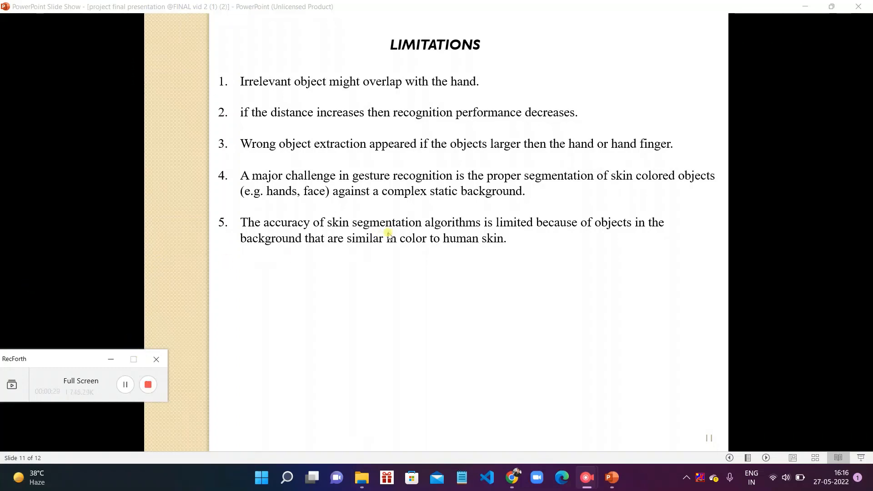